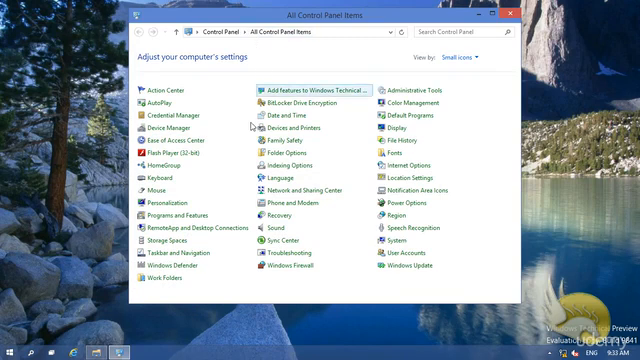
pyautogui.moveTo(160, 214)
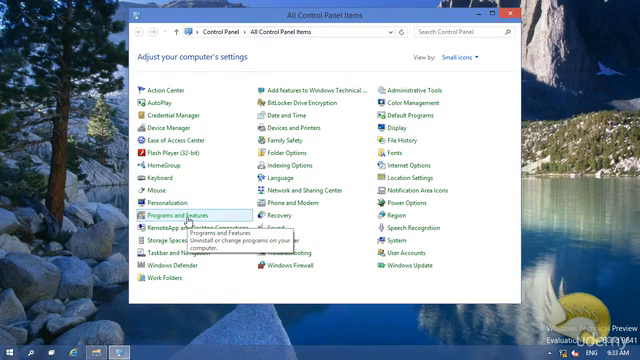
# - Open Programs and Features from All Control Panel Items
pyautogui.click(172, 216)
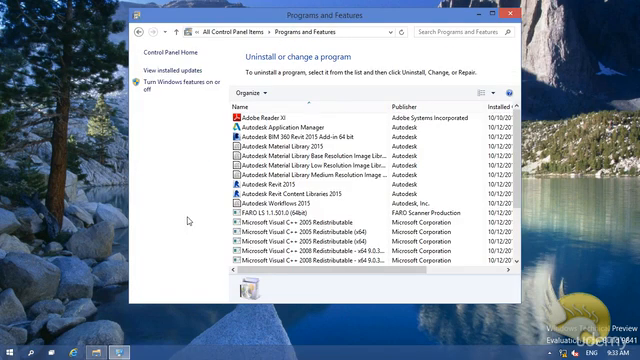
pyautogui.click(330, 268)
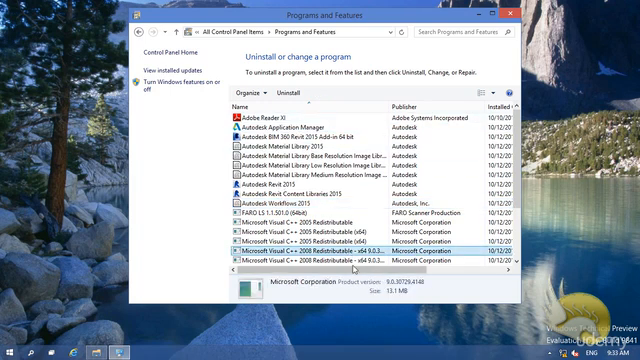
pyautogui.scroll(-3)
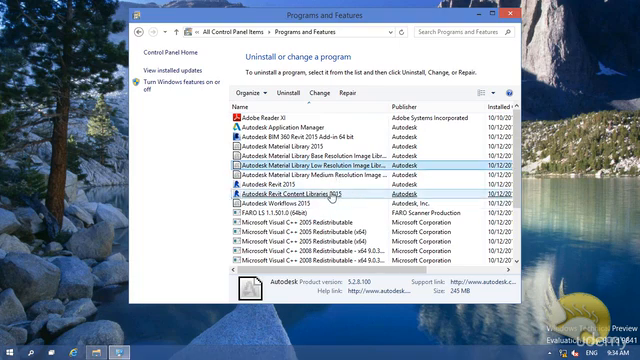
pyautogui.click(320, 164)
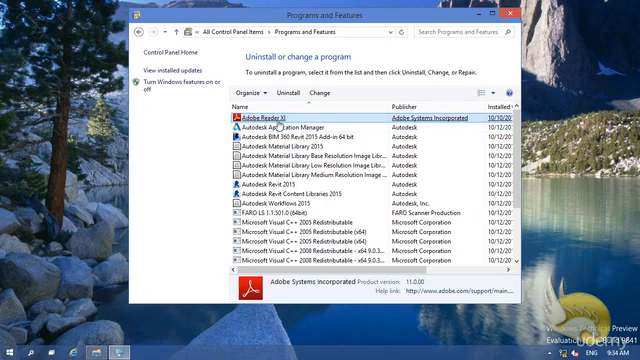
pyautogui.moveTo(292, 94)
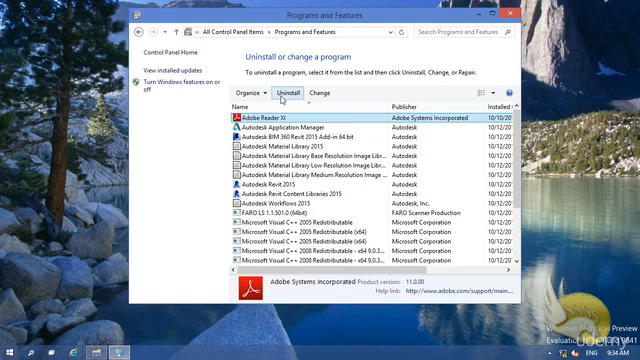
pyautogui.moveTo(284, 98)
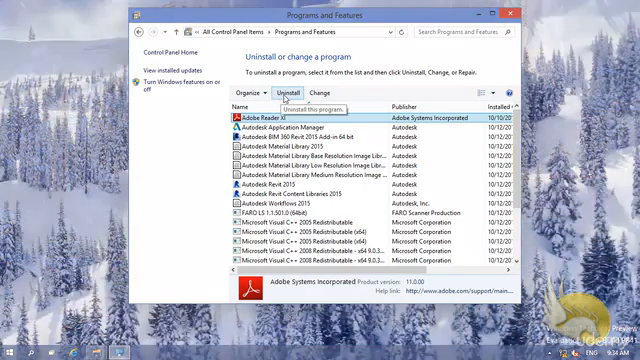
pyautogui.moveTo(310, 94)
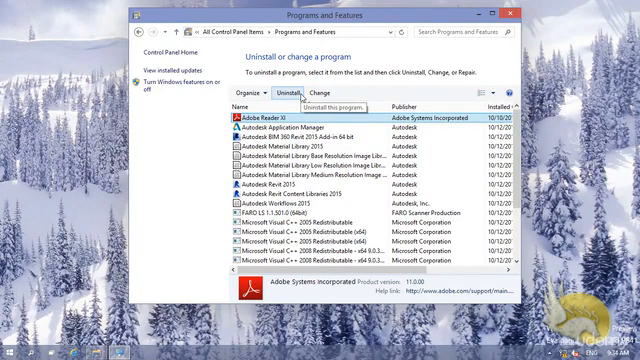
pyautogui.moveTo(300, 94)
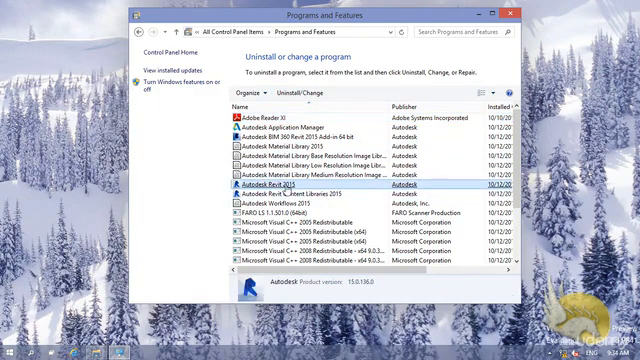
pyautogui.moveTo(296, 98)
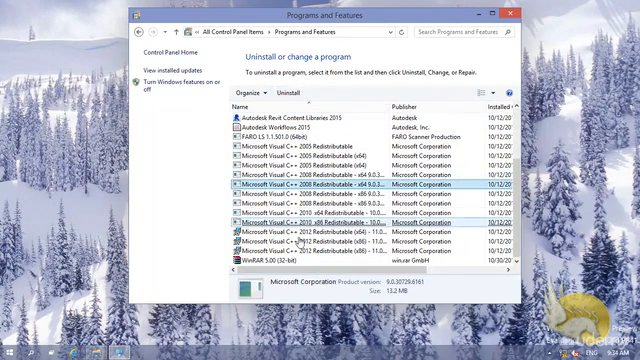
pyautogui.click(300, 268)
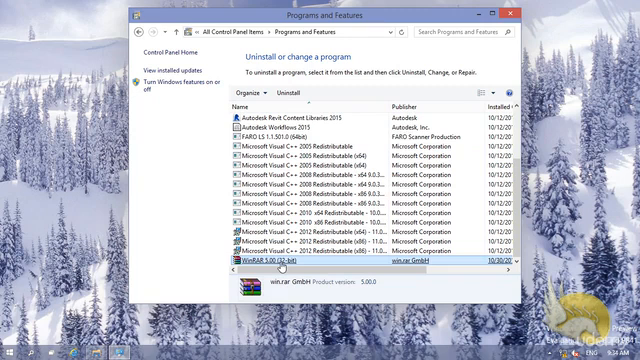
pyautogui.moveTo(288, 96)
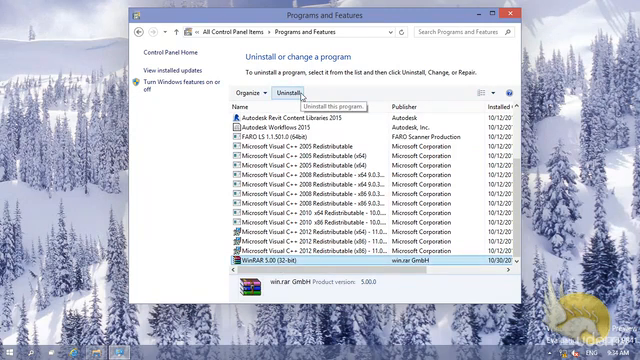
pyautogui.scroll(3)
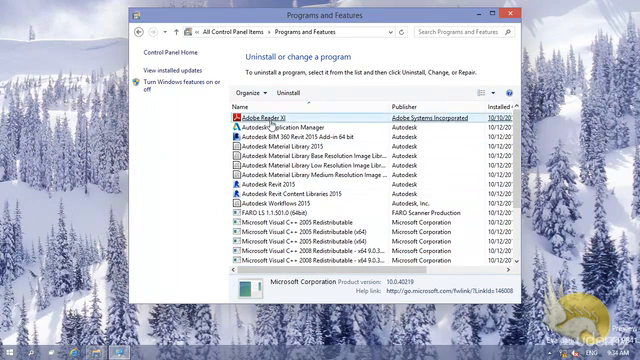
pyautogui.click(280, 128)
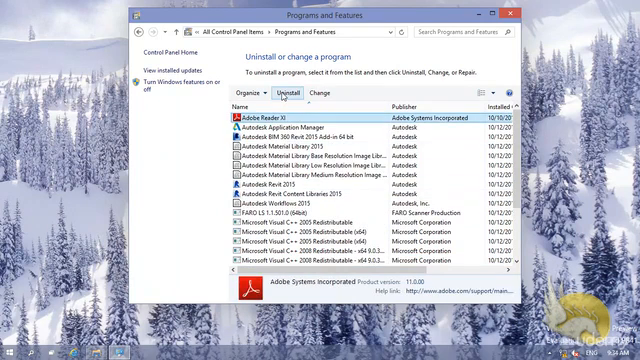
pyautogui.moveTo(292, 92)
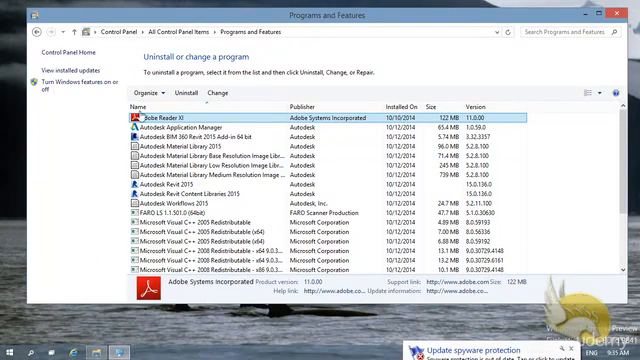
# - Start uninstalling the selected Adobe Reader XI from the toolbar
pyautogui.click(152, 96)
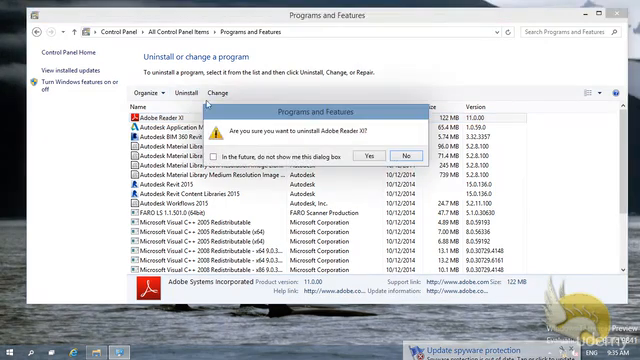
# - Confirm the uninstall and the UAC prompt so Adobe Reader XI is removed
pyautogui.click(372, 152)
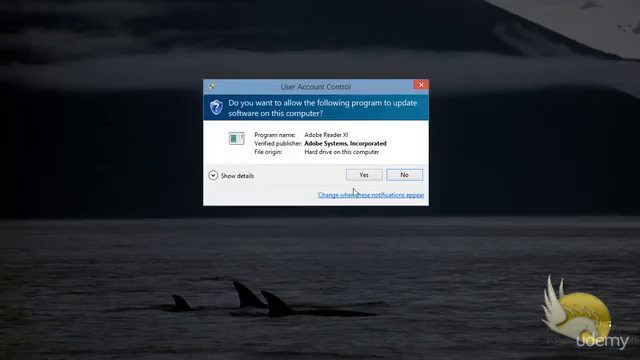
pyautogui.click(368, 172)
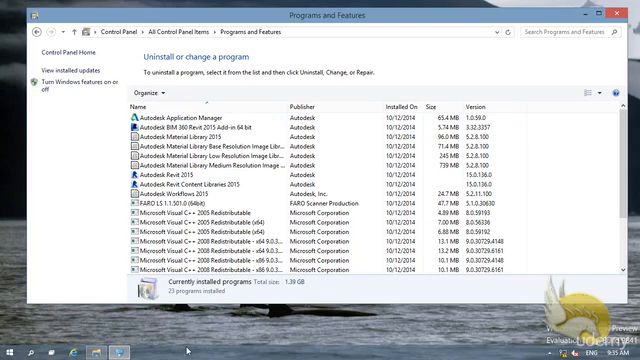
pyautogui.click(200, 216)
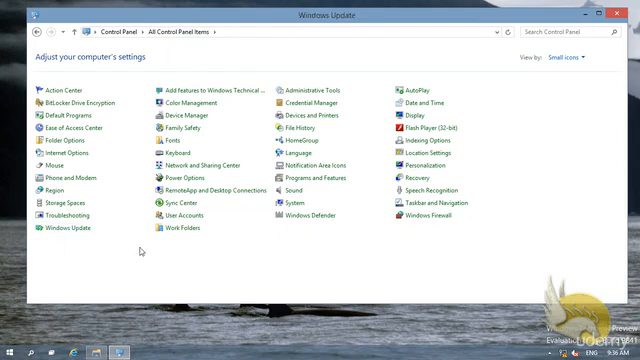
# - Open Windows Update from All Control Panel Items
pyautogui.click(64, 228)
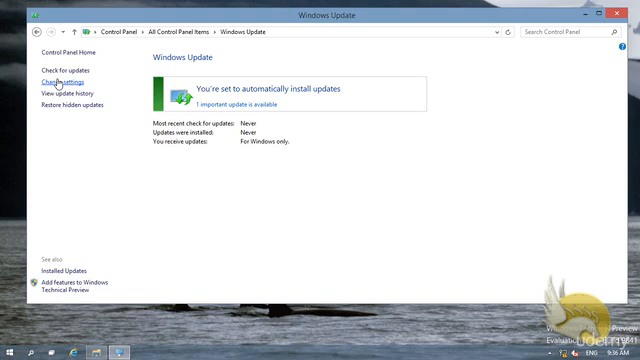
# - Review the Change settings options for automatic updates and cancel without changes
pyautogui.click(64, 76)
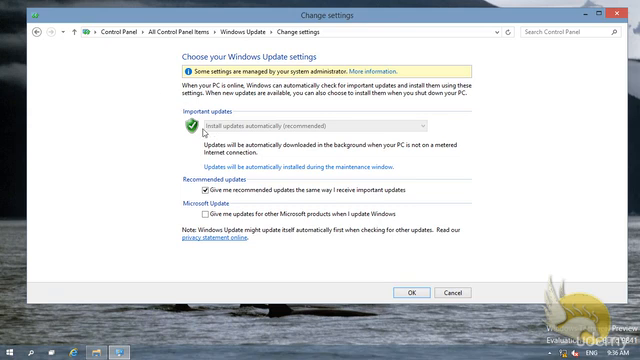
pyautogui.moveTo(276, 132)
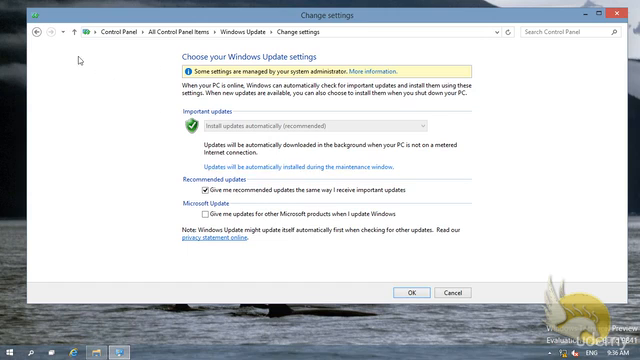
pyautogui.click(406, 292)
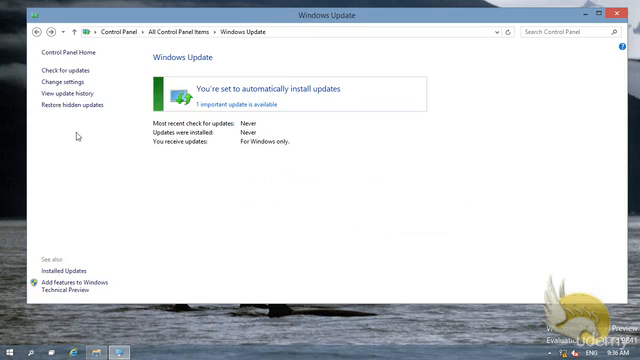
pyautogui.moveTo(210, 104)
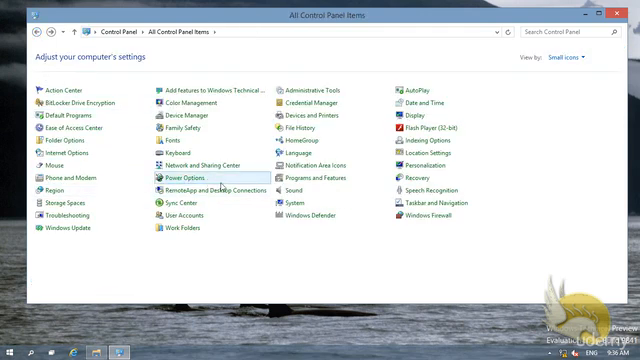
pyautogui.moveTo(184, 150)
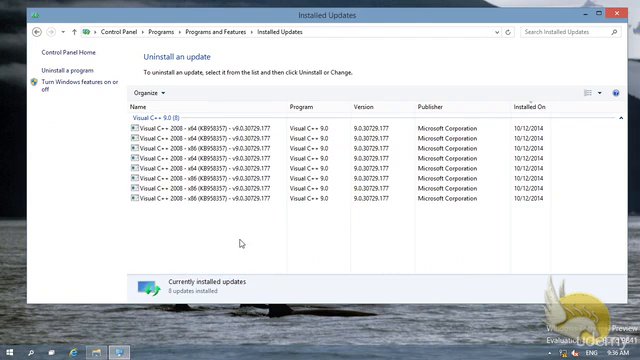
# - Select a Microsoft Visual C++ entry in Installed Updates to see its details
pyautogui.click(200, 148)
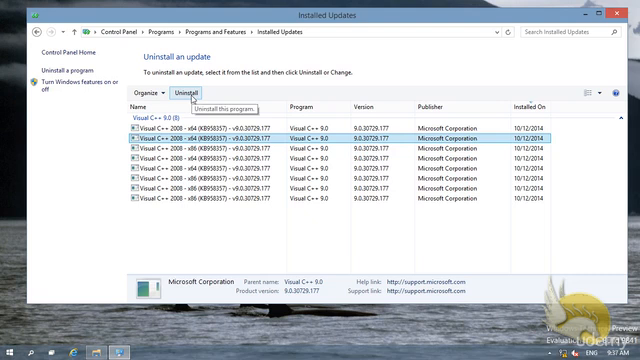
pyautogui.moveTo(230, 96)
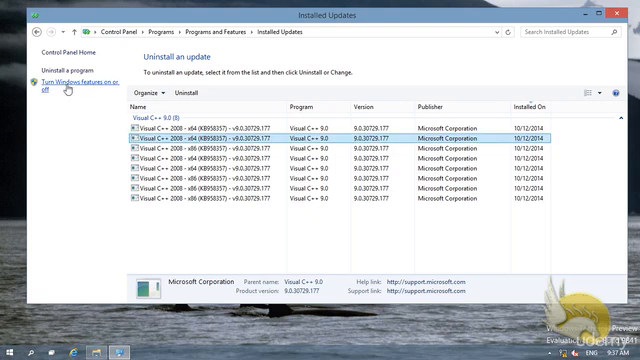
# - Open 'Turn Windows features on or off' and browse the features list
pyautogui.click(72, 84)
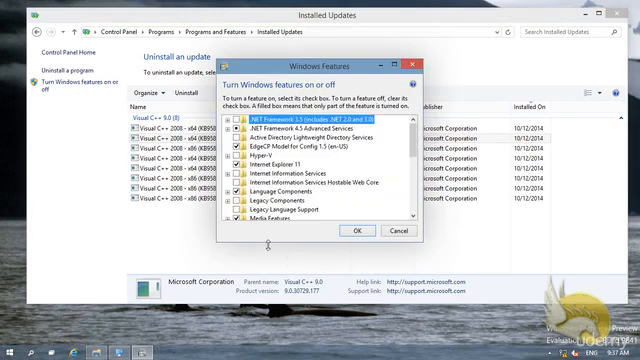
pyautogui.scroll(-3)
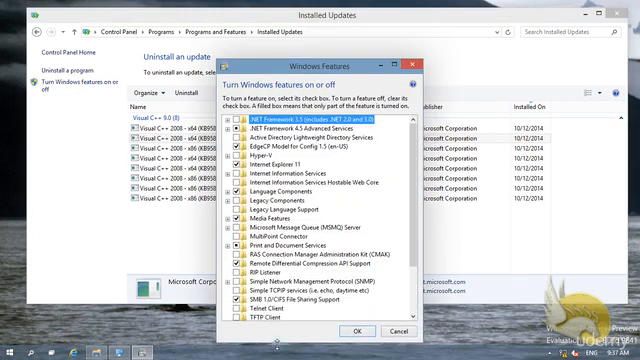
pyautogui.scroll(-3)
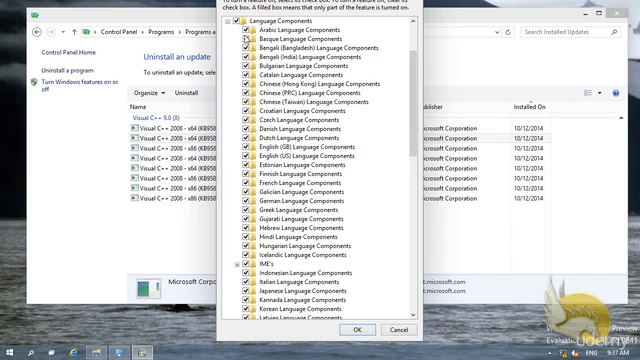
pyautogui.scroll(3)
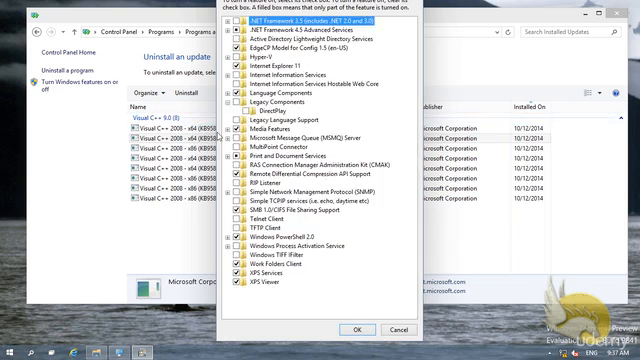
pyautogui.moveTo(258, 68)
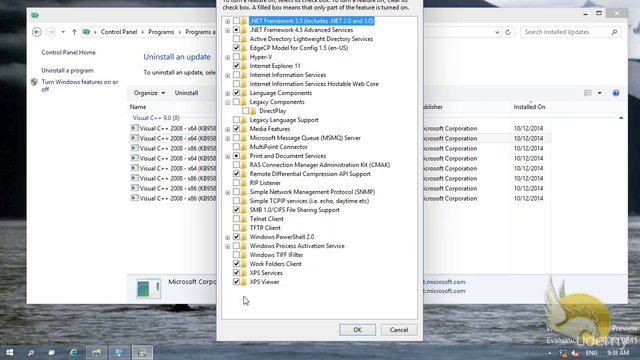
pyautogui.moveTo(270, 288)
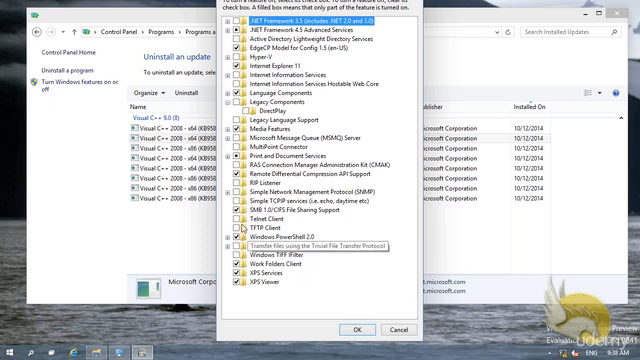
# - Enable Telnet Client, apply the change, and close the completed-changes notice
pyautogui.click(280, 228)
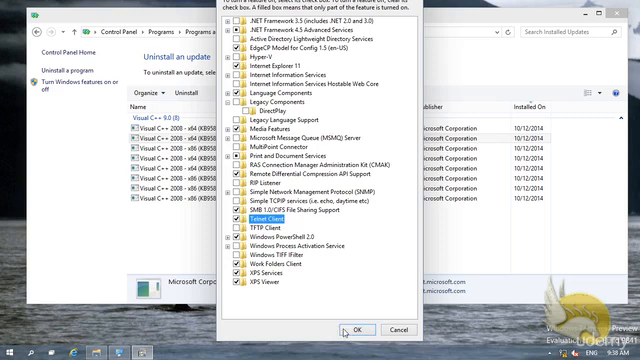
pyautogui.click(366, 328)
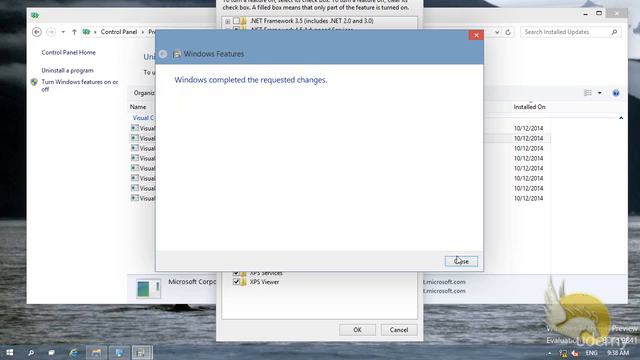
pyautogui.click(458, 262)
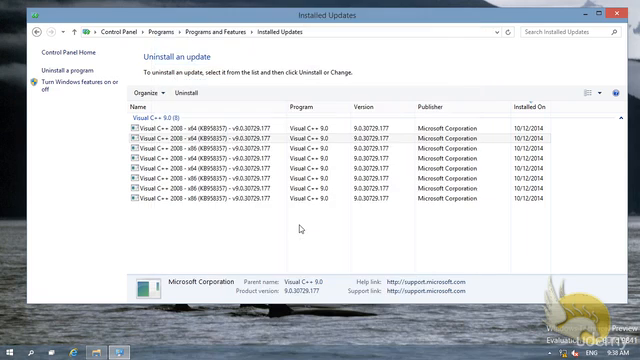